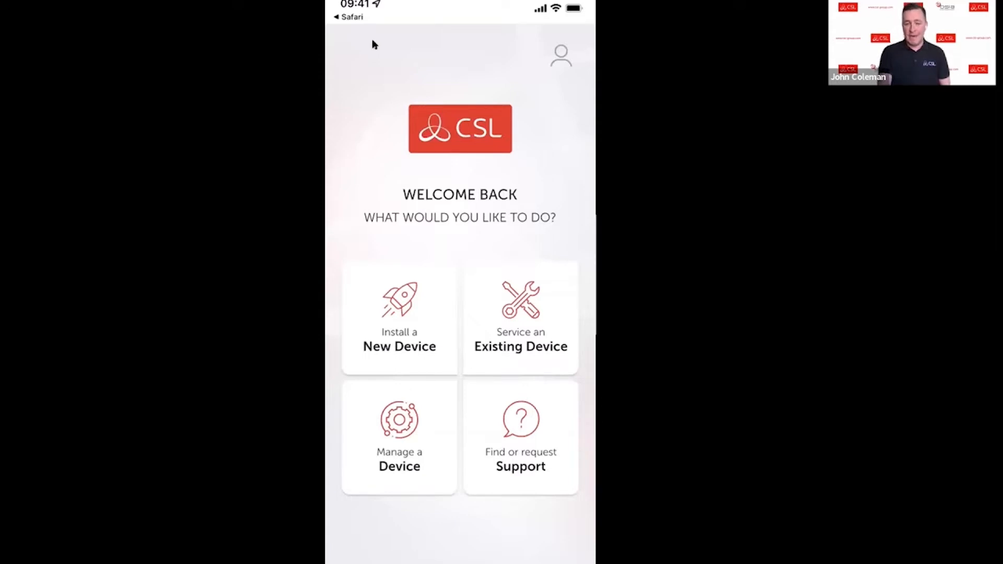
Choose 'Service an Existing Device' to reach the DualCom Pro pre-start checklist
click(520, 318)
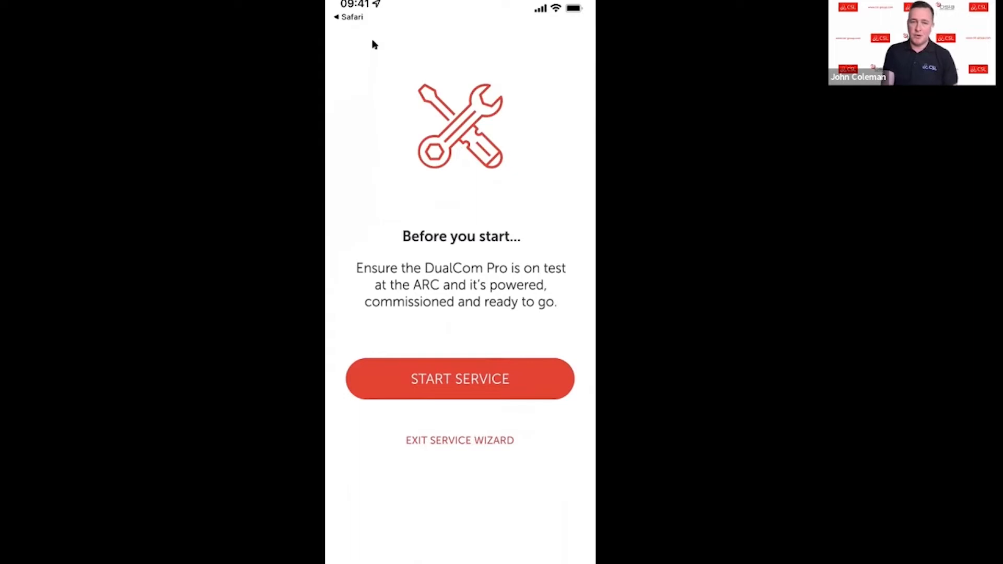
Start the service and connect to site John House, showing connection 22000012 and both 4G radios' signal
click(459, 378)
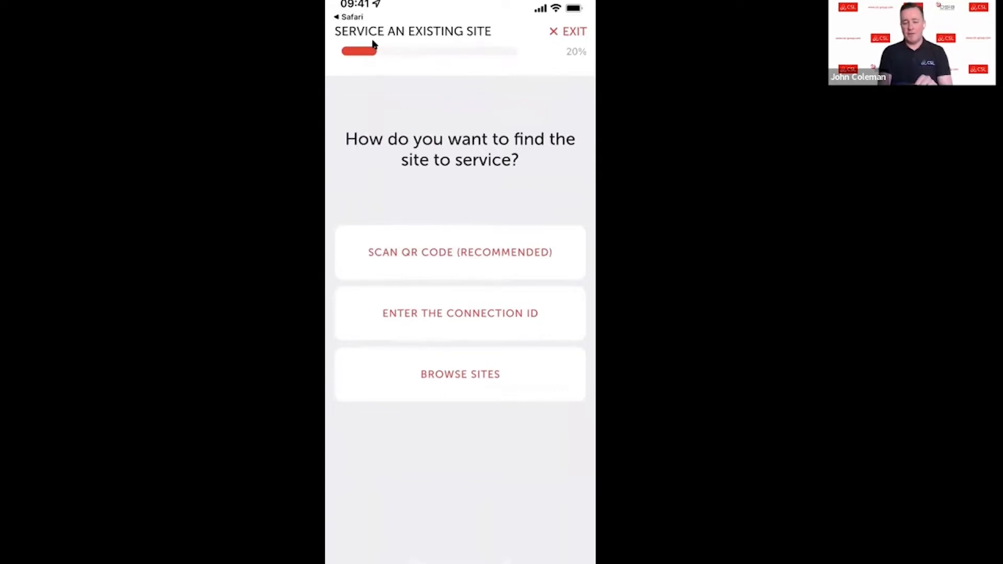
click(459, 252)
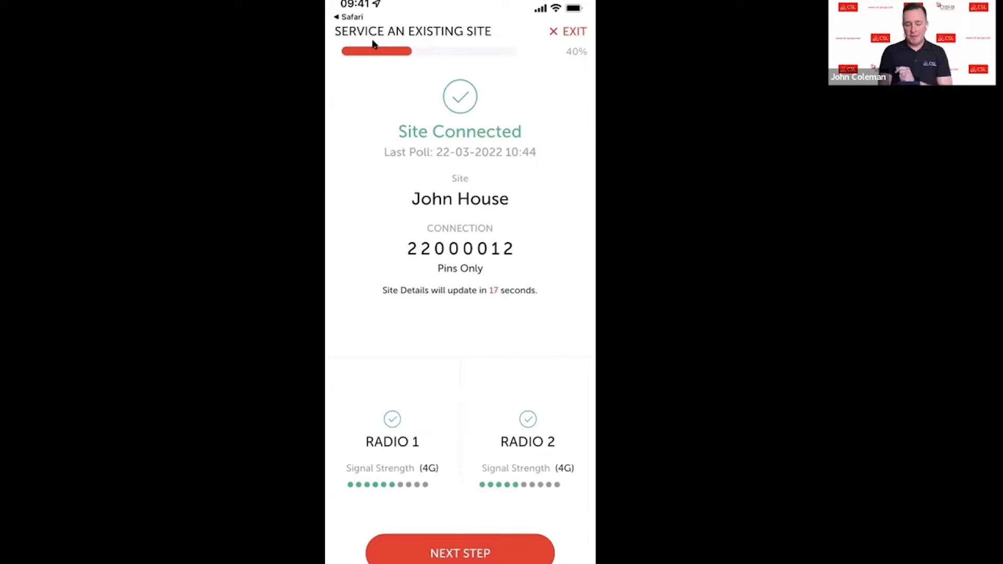
Advance from the Site Connected screen to the system test explanation
click(460, 554)
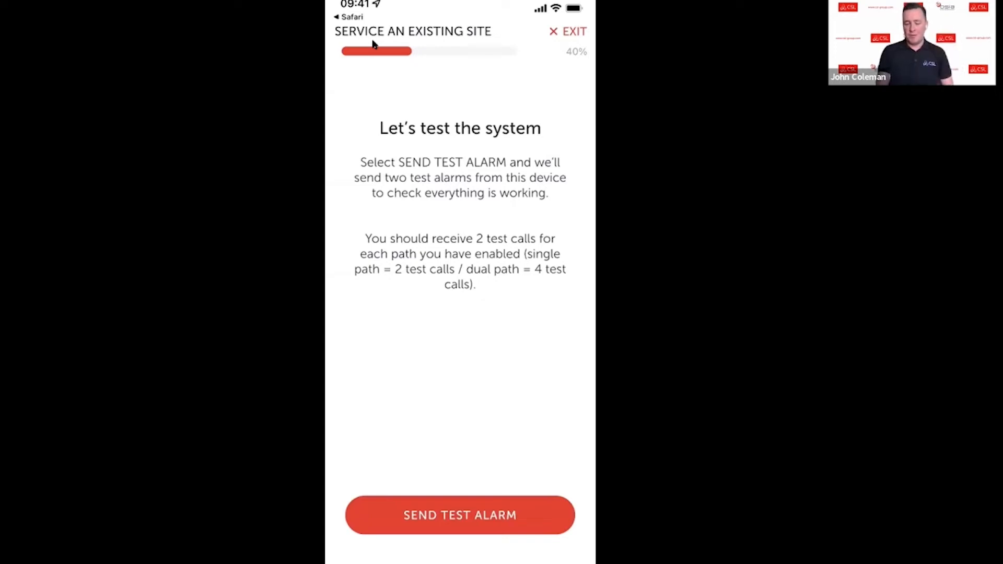
Send test alarms and confirm test calls received from both radio modules at 60%
click(459, 514)
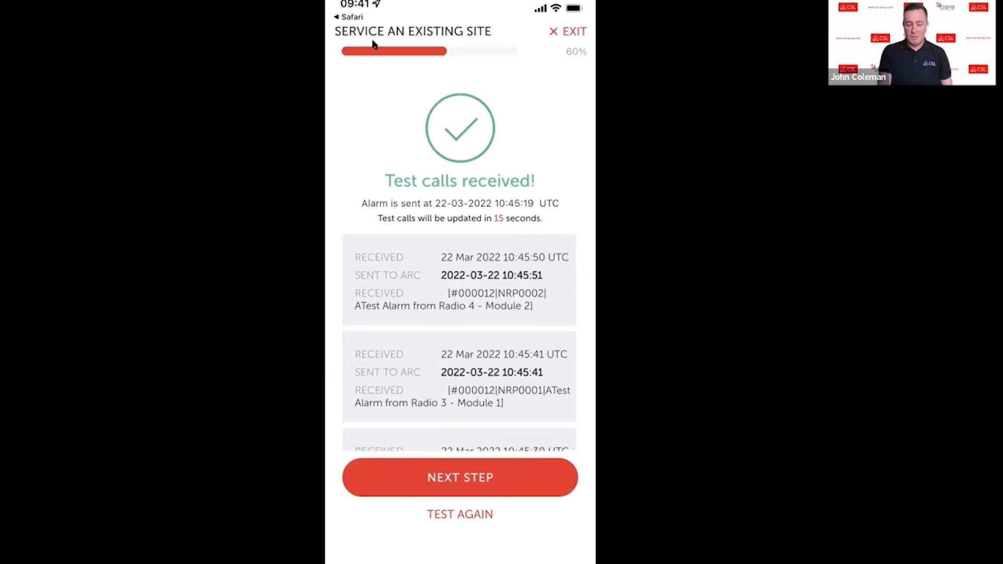
Advance past the test results to the 80% firmware-check prompt
click(460, 477)
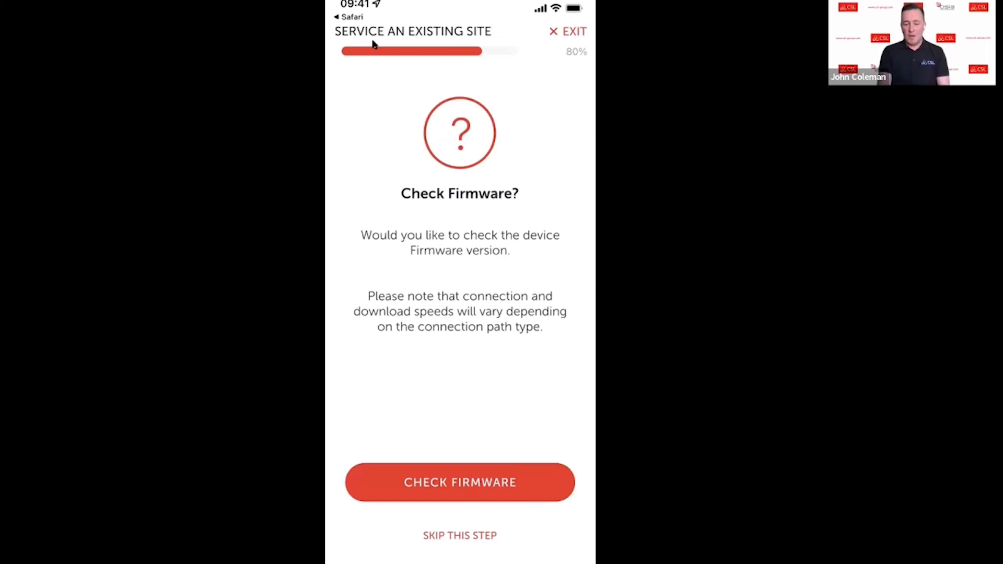
Confirm firmware is up to date at V2.06 and mark the service complete
click(460, 483)
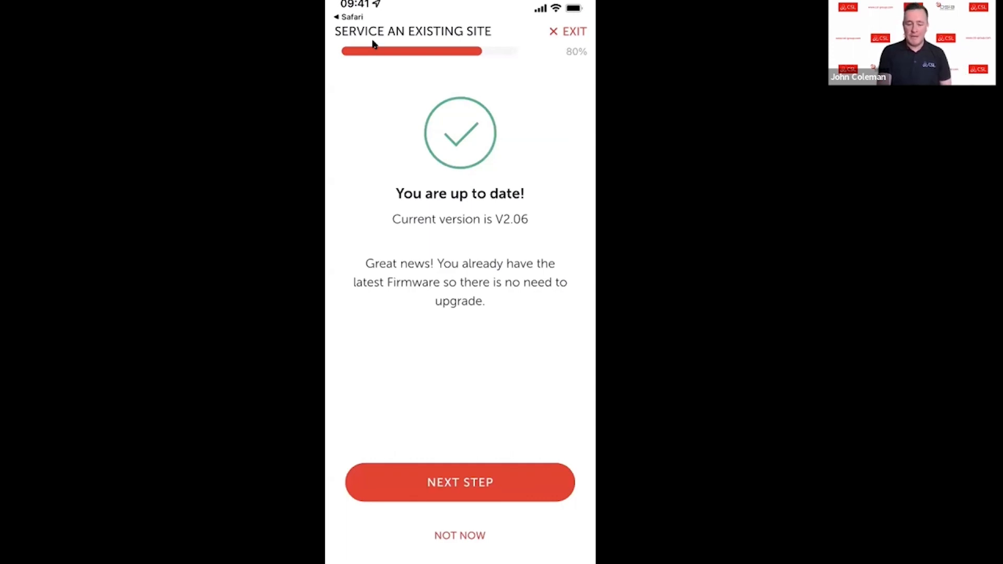
click(459, 482)
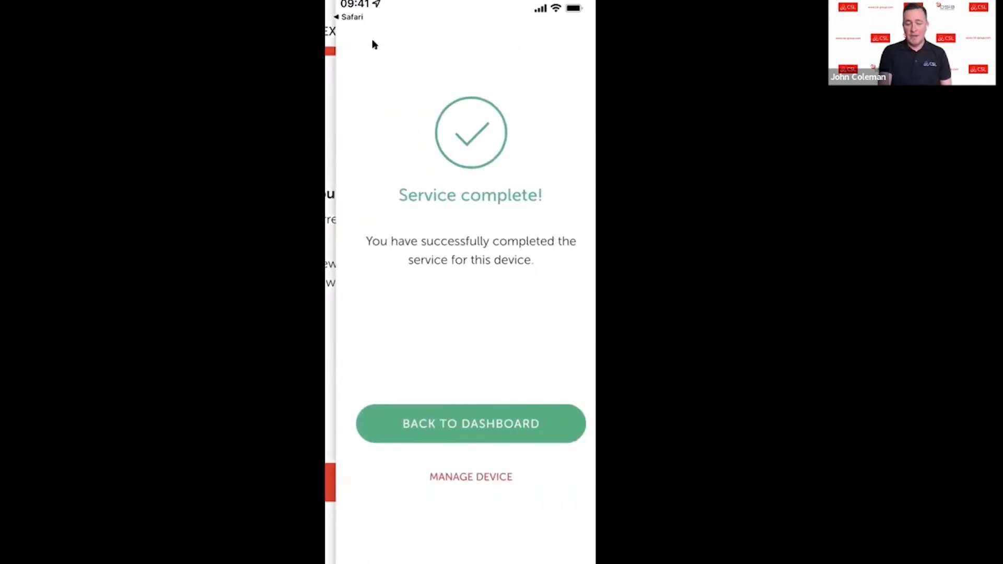